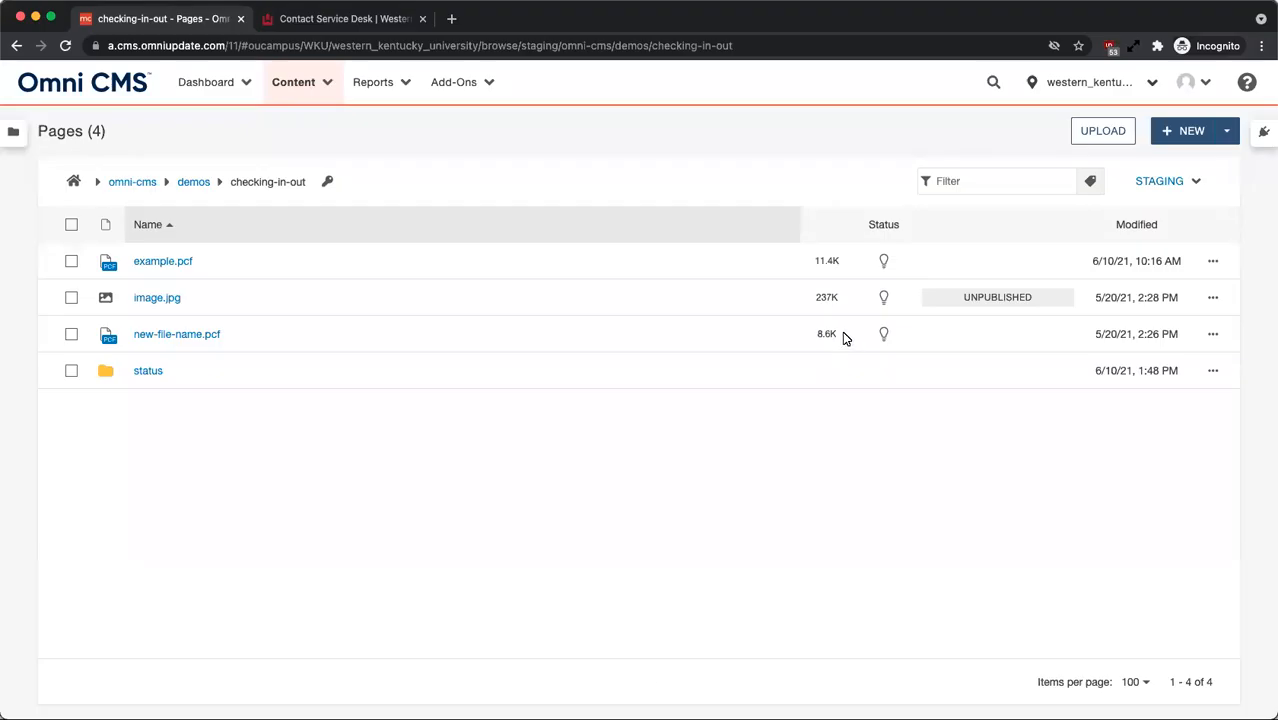
mouse_move(850, 428)
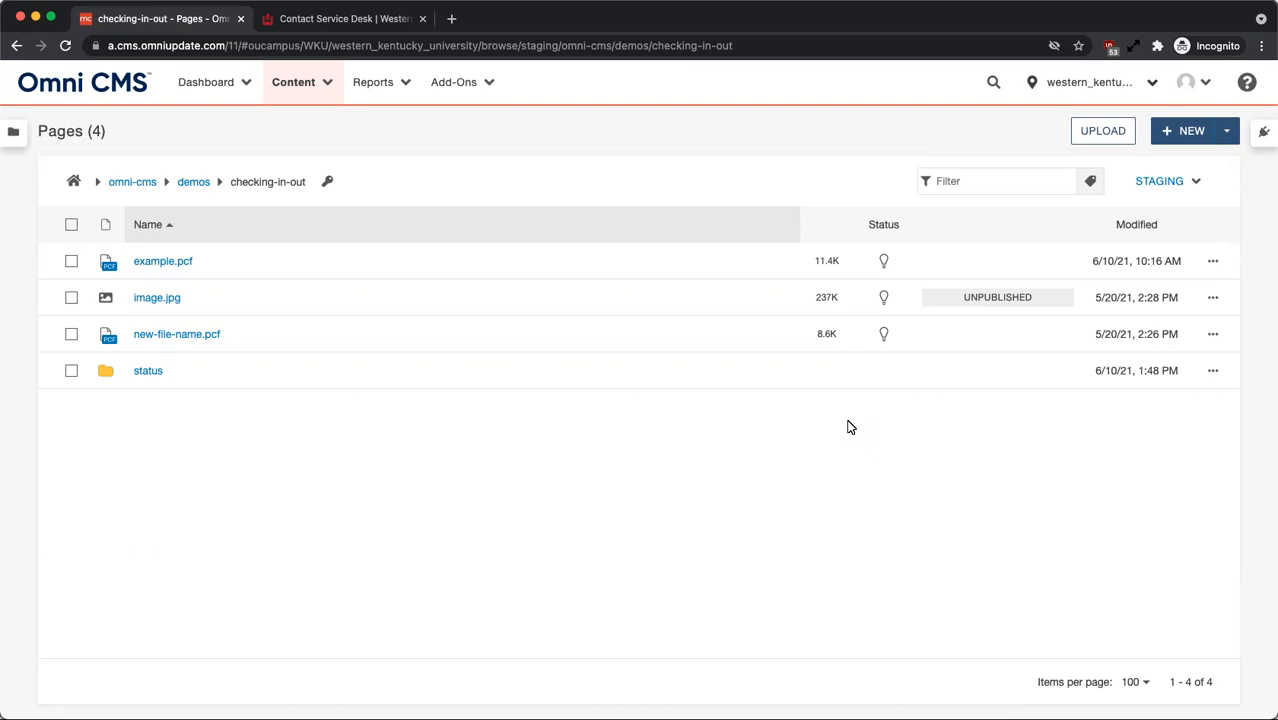
mouse_move(886, 260)
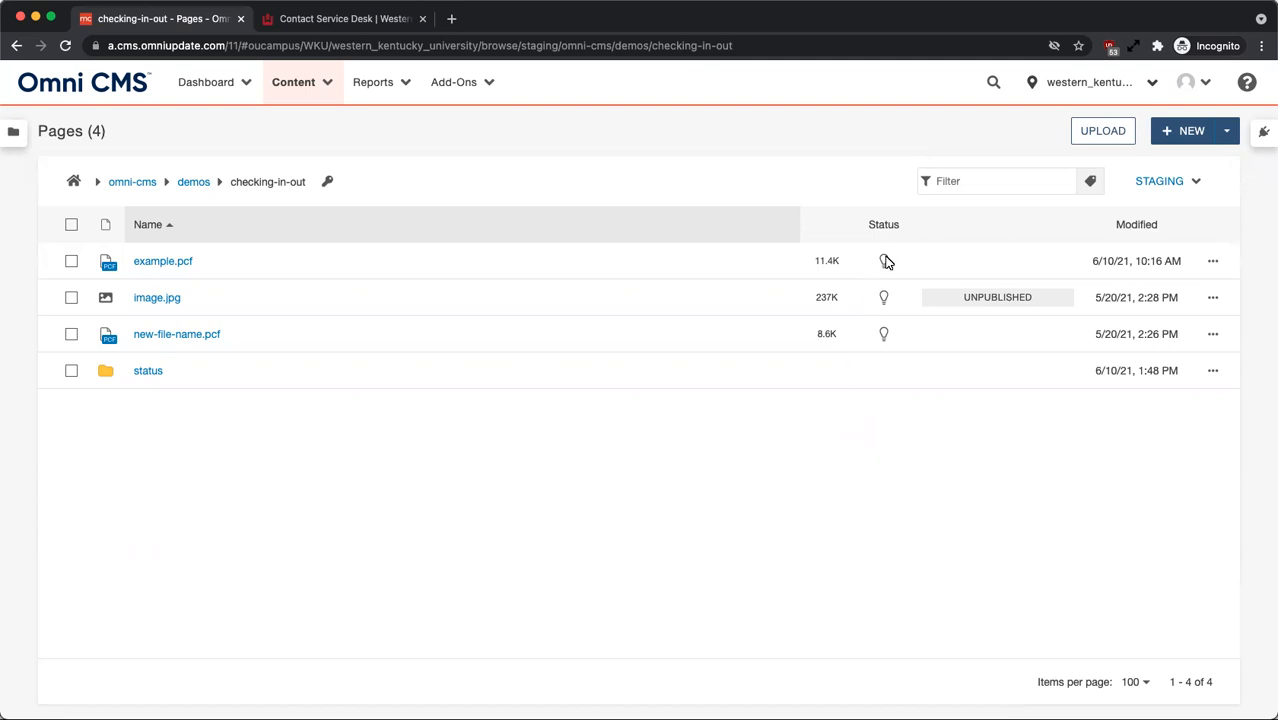
mouse_move(886, 264)
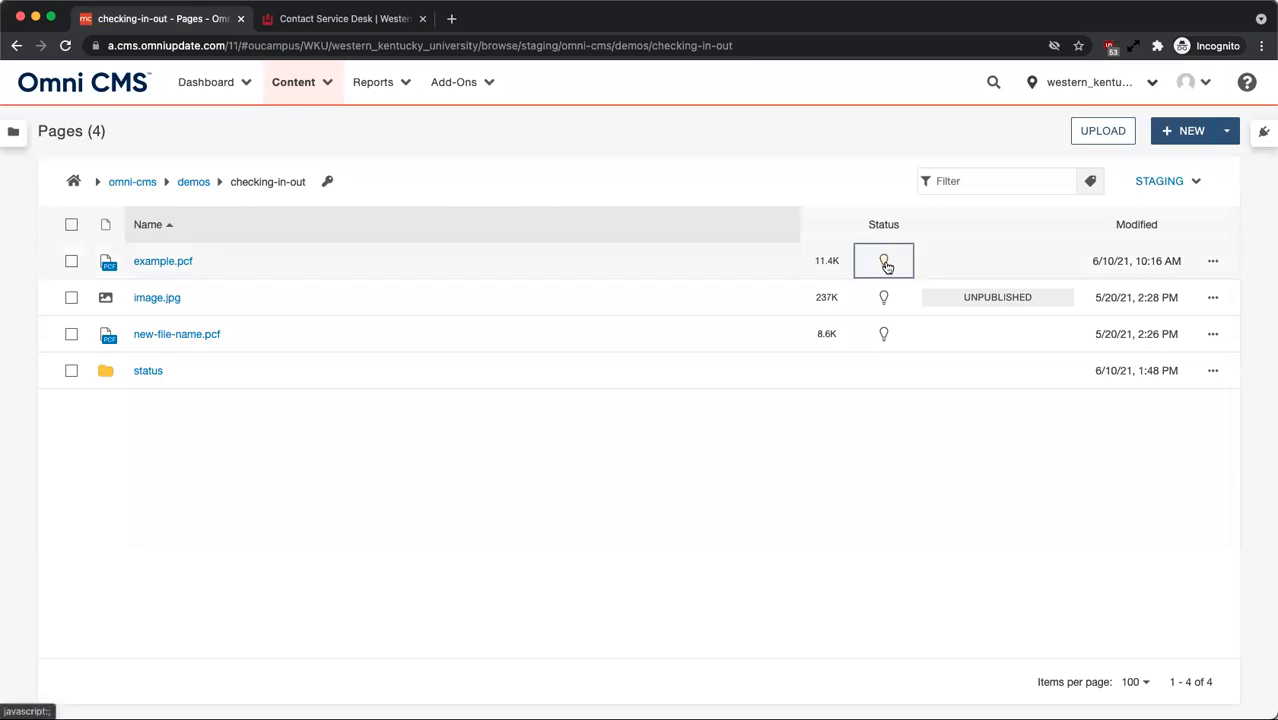
Check out example.pcf from the Pages list via its light-bulb toggle.
left_click(884, 260)
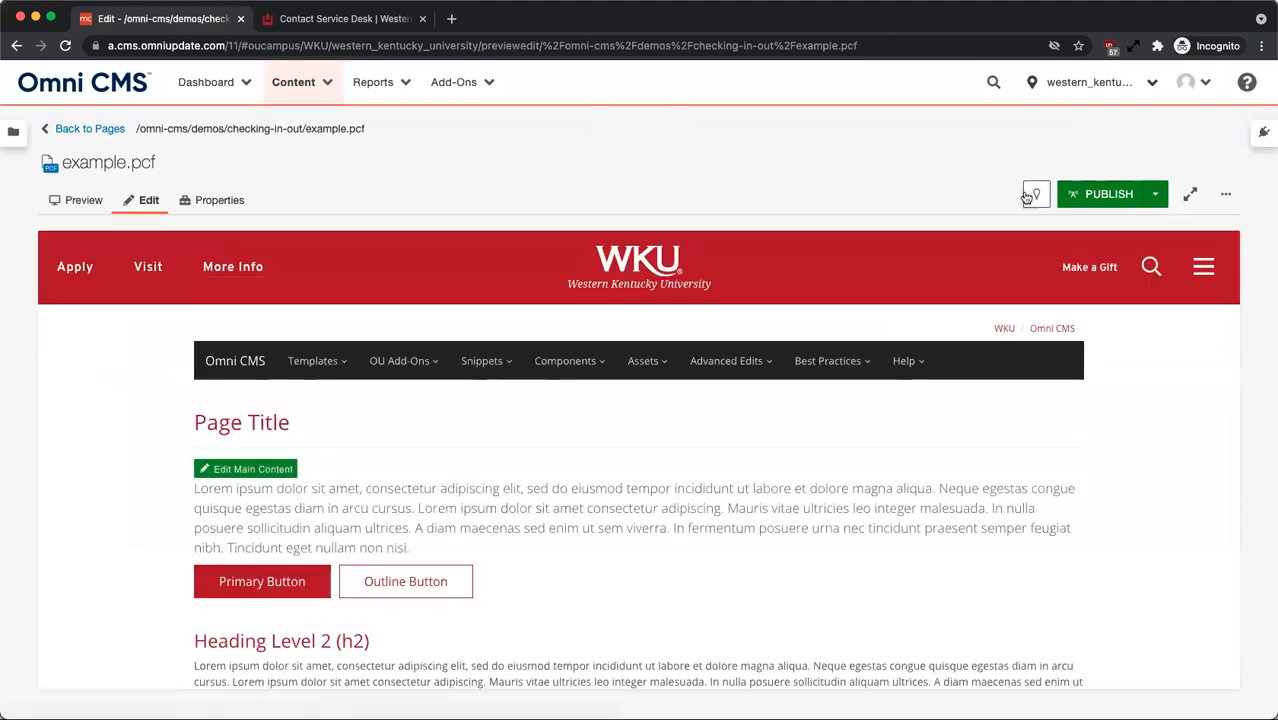
mouse_move(1036, 194)
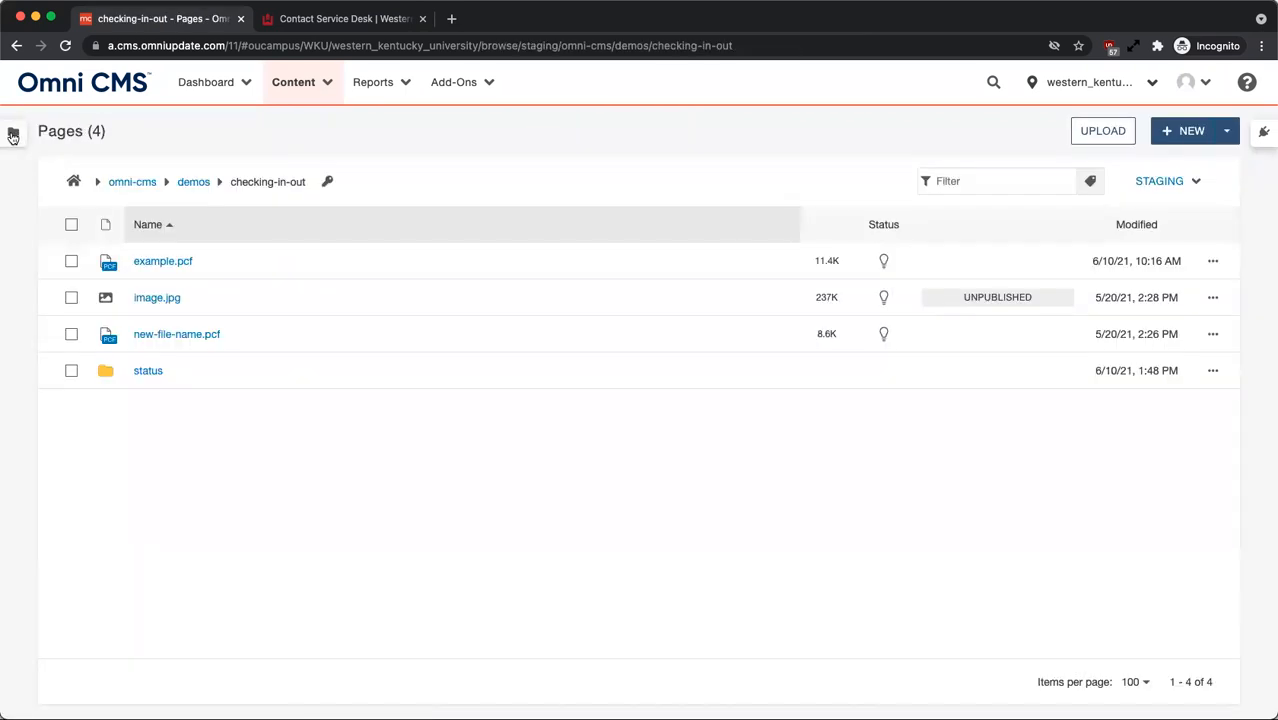
mouse_move(12, 132)
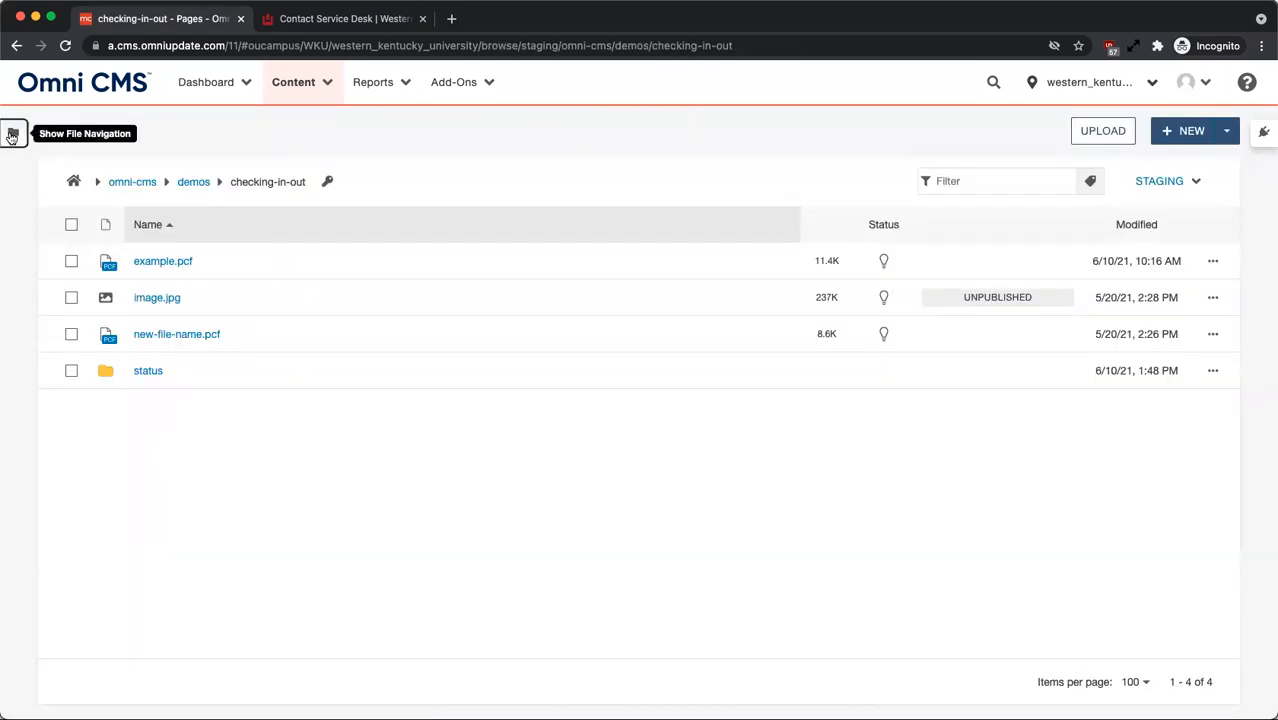
Check example.pcf back in from the file navigation sidebar's light bulb.
left_click(12, 132)
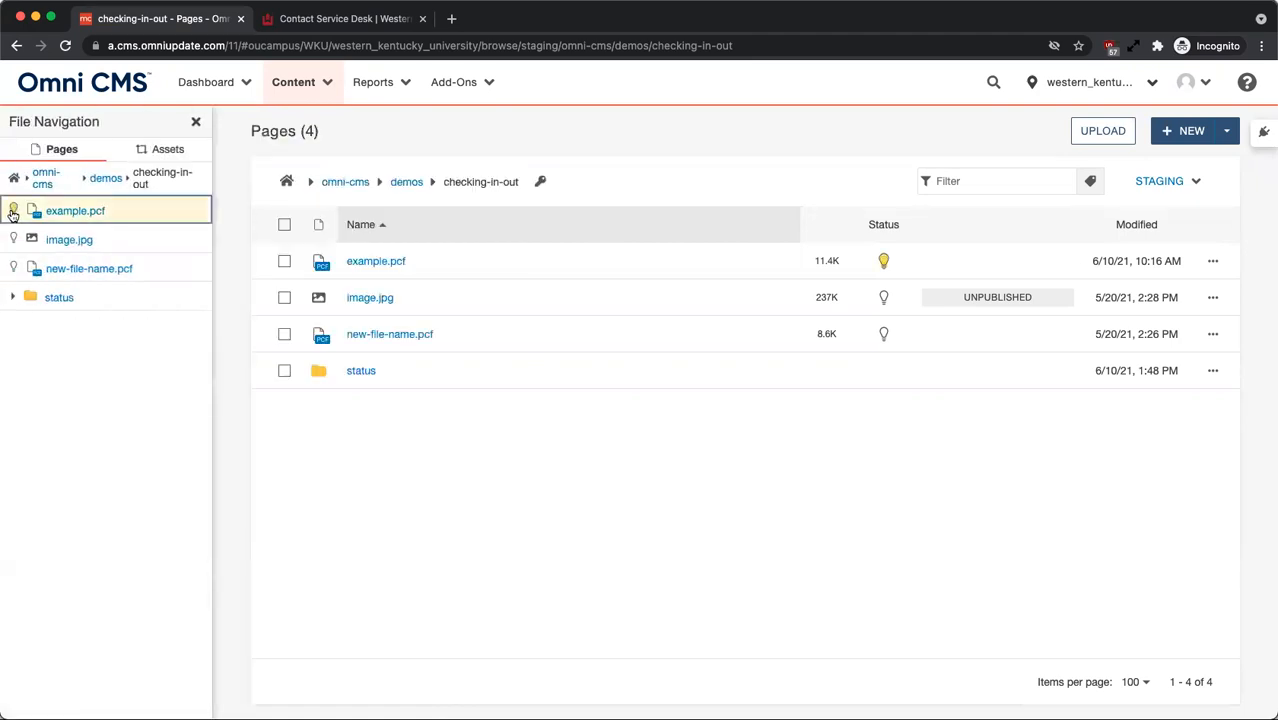
left_click(196, 122)
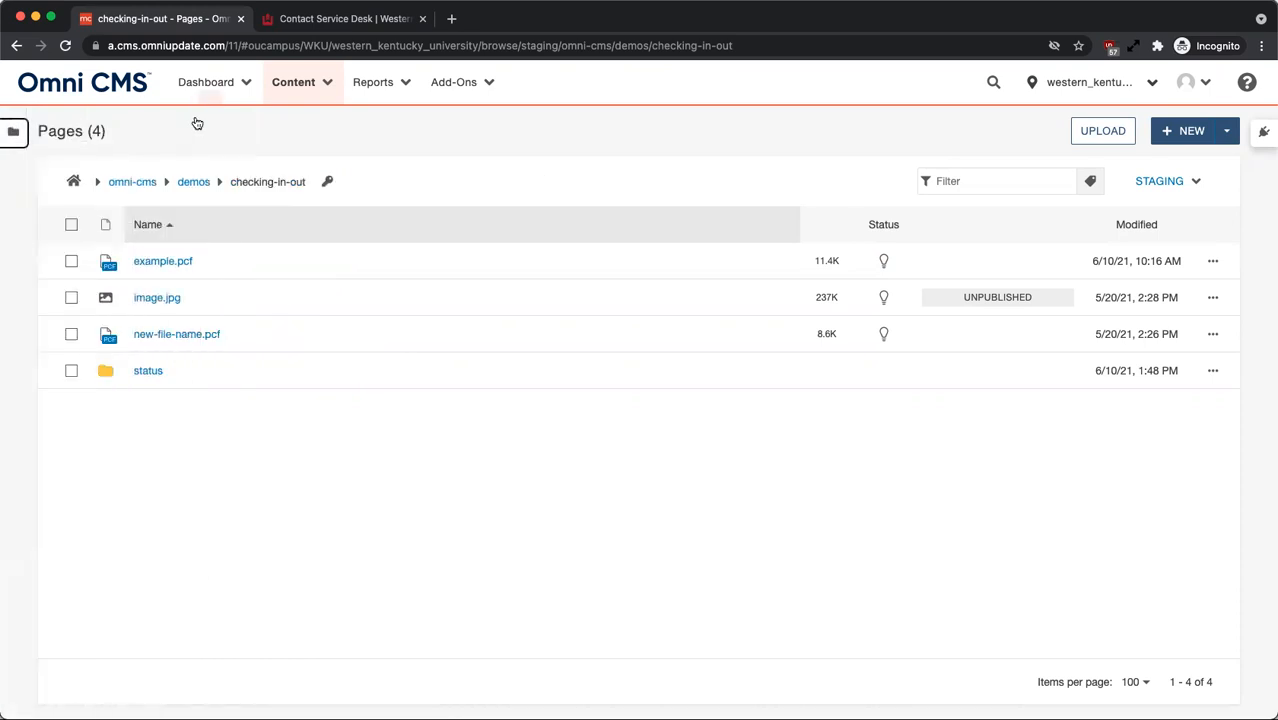
Go to My Dashboard and bring the My Checked-Out Content gadget into view.
left_click(206, 82)
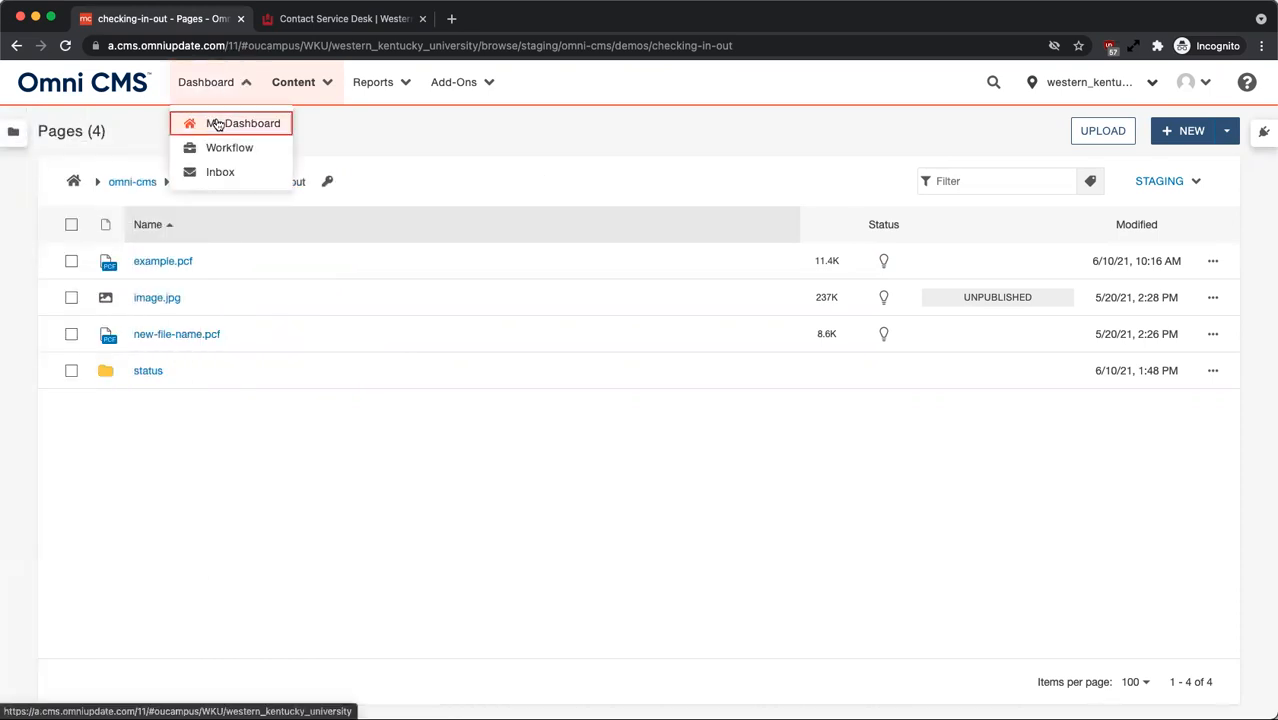
left_click(250, 124)
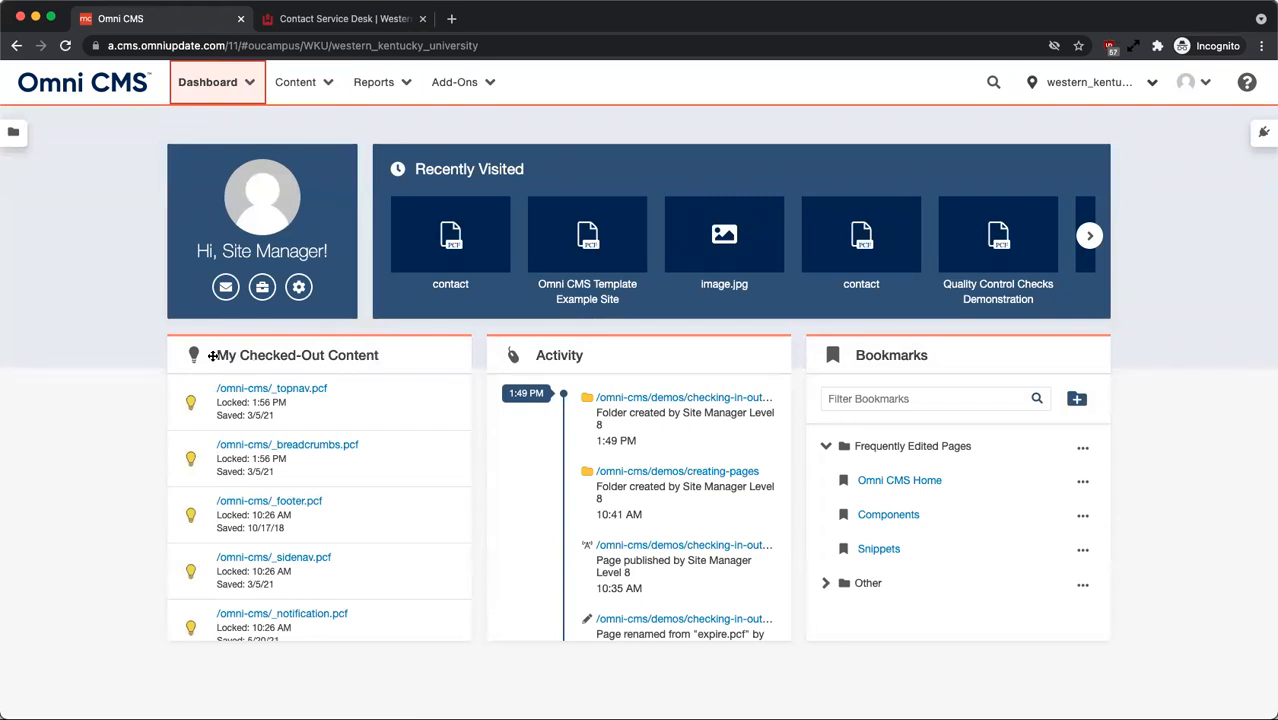
scroll("down", 3)
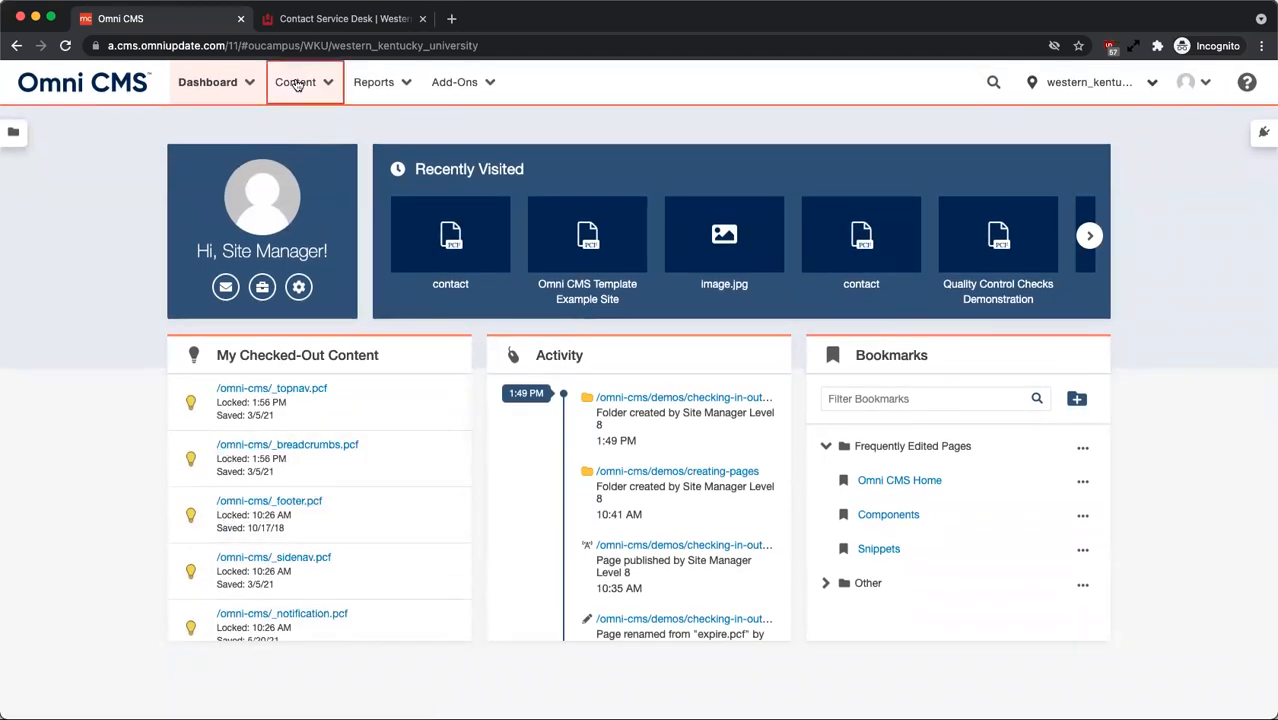
Return to the checking-in-out Pages list and review My Checked-Out Content in the gadgets sidebar.
left_click(296, 82)
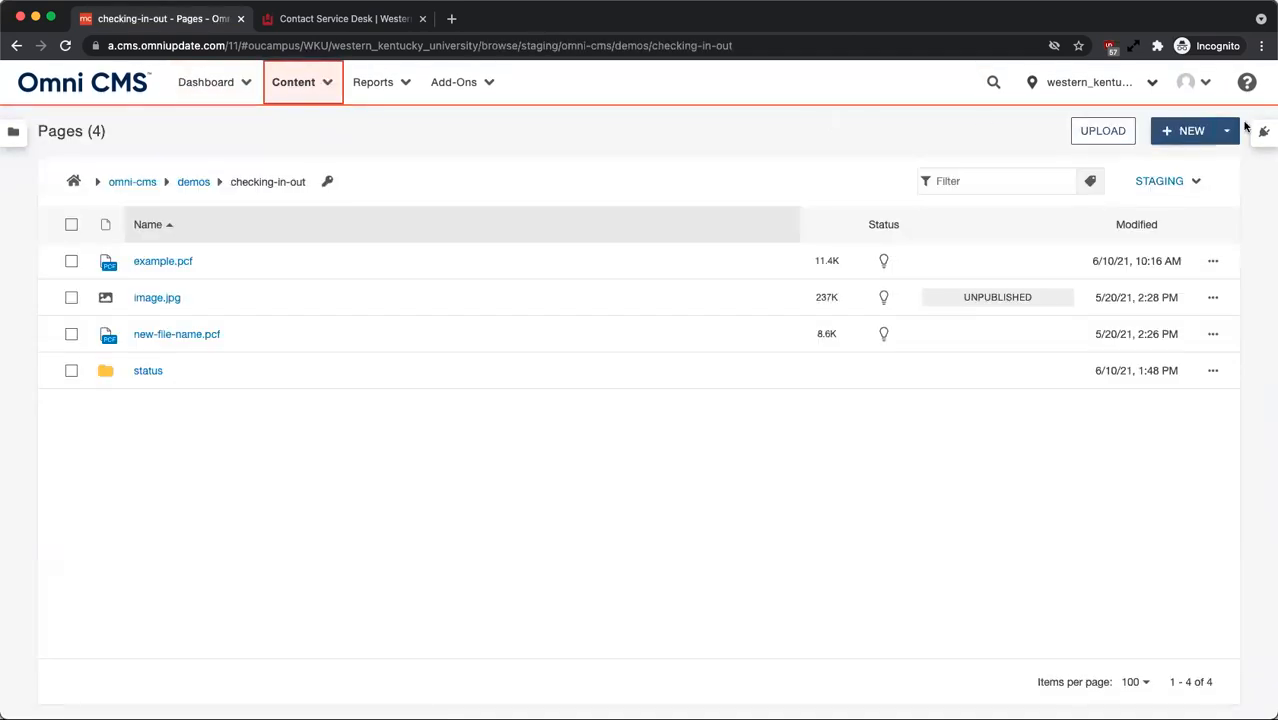
left_click(1264, 132)
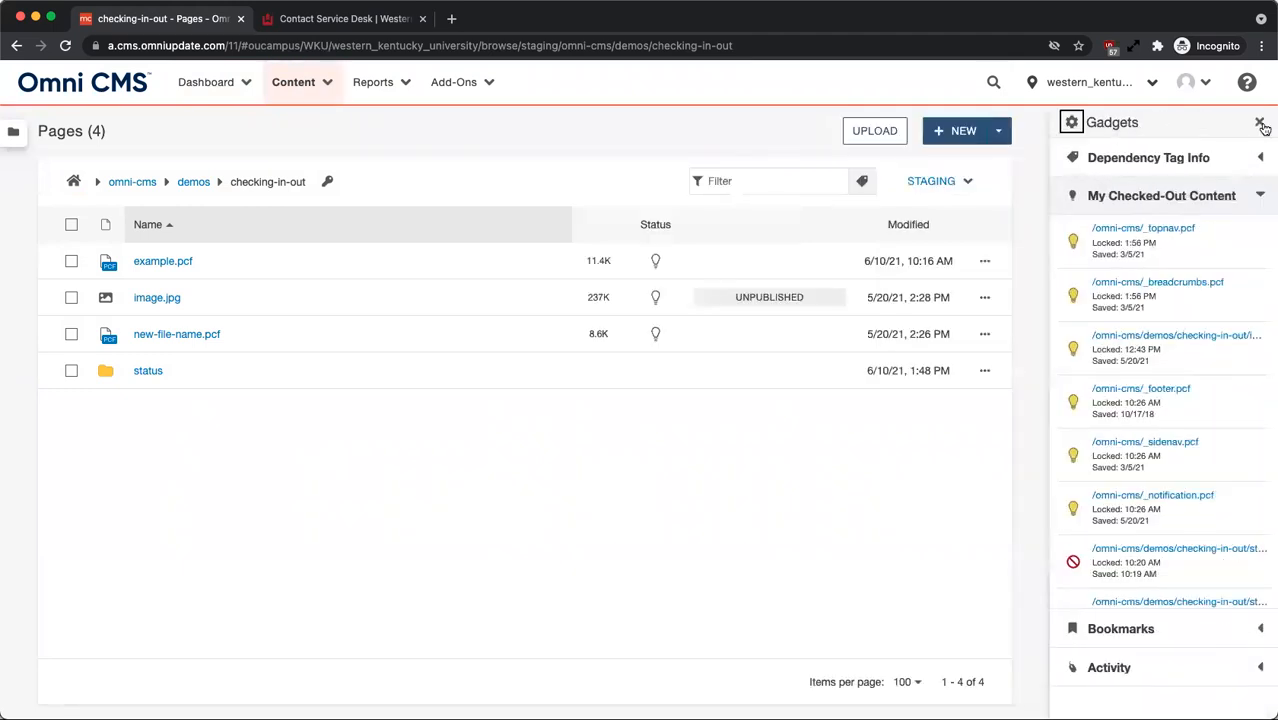
left_click(1260, 196)
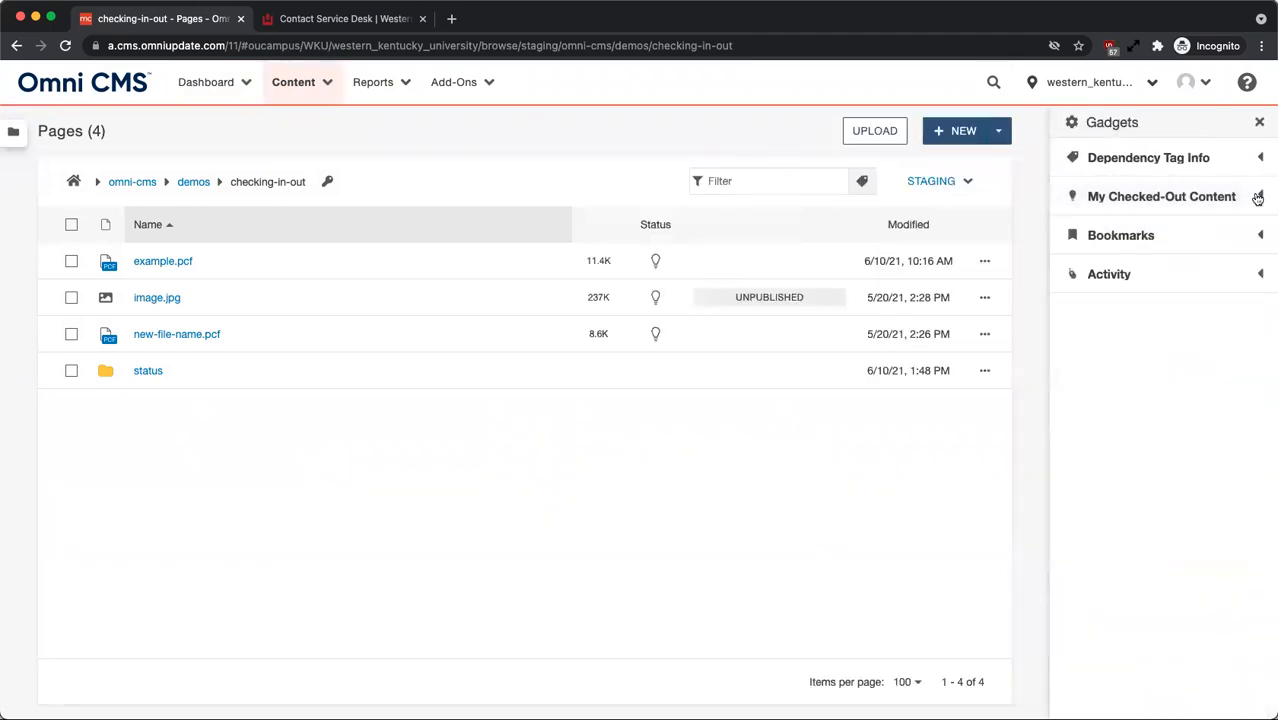
left_click(1160, 196)
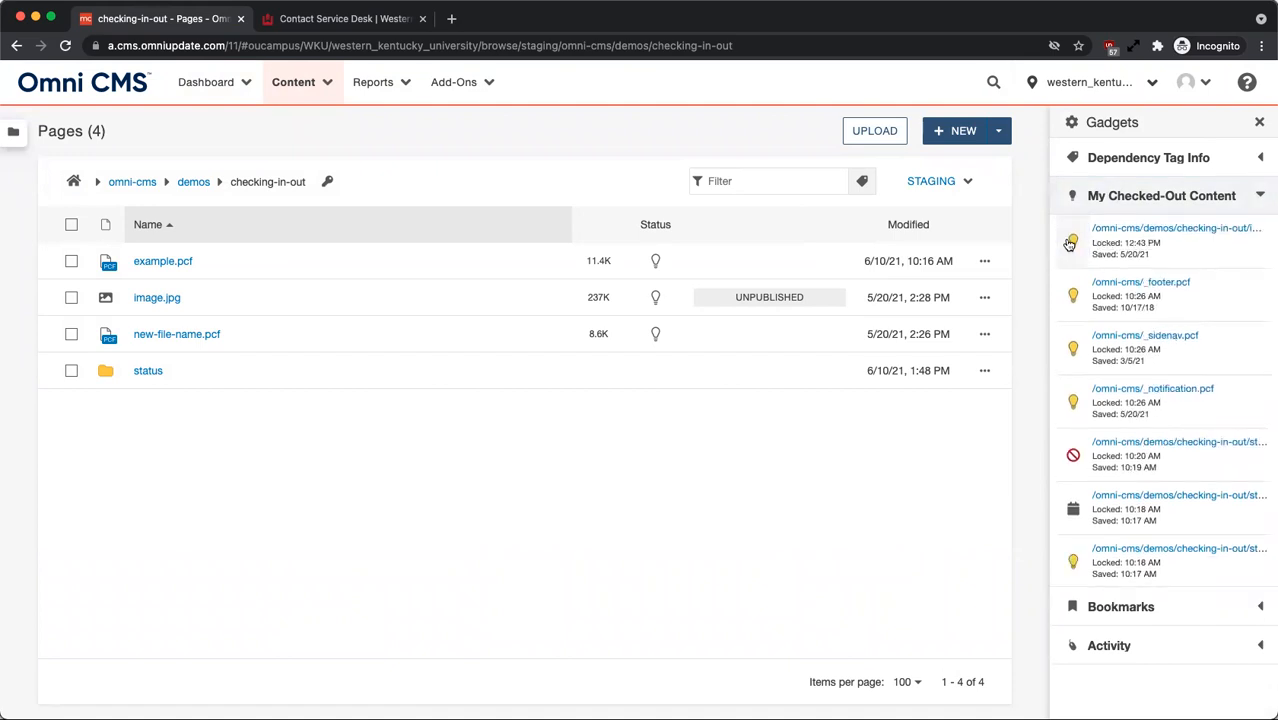
left_click(1260, 122)
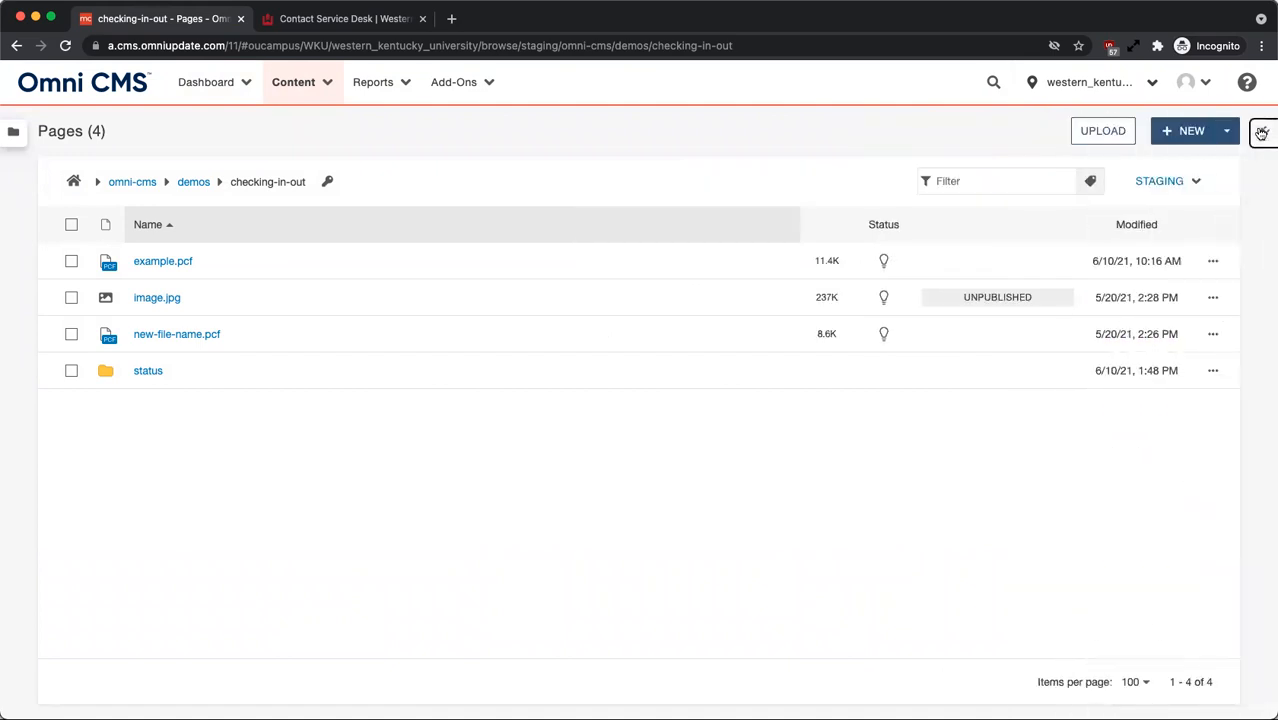
mouse_move(884, 260)
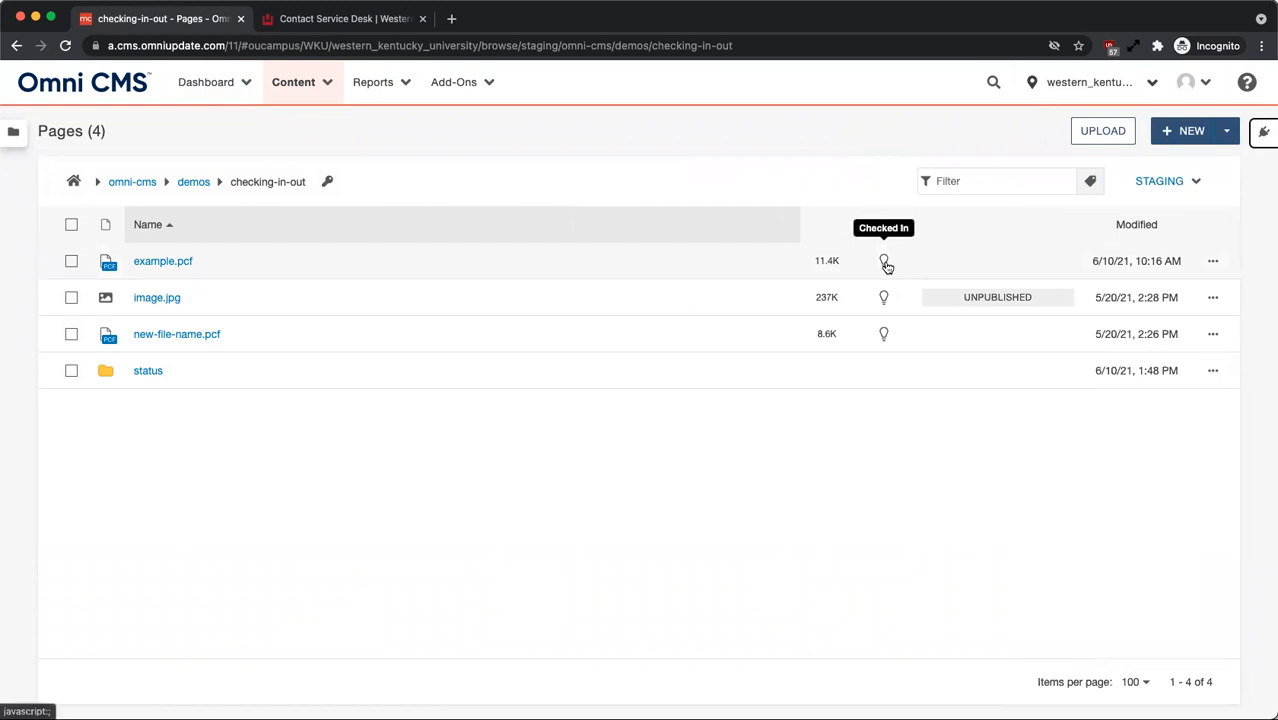
Enter the status folder to see the checked-in, checked-out, locked, scheduled and expiring sample pages.
left_click(148, 370)
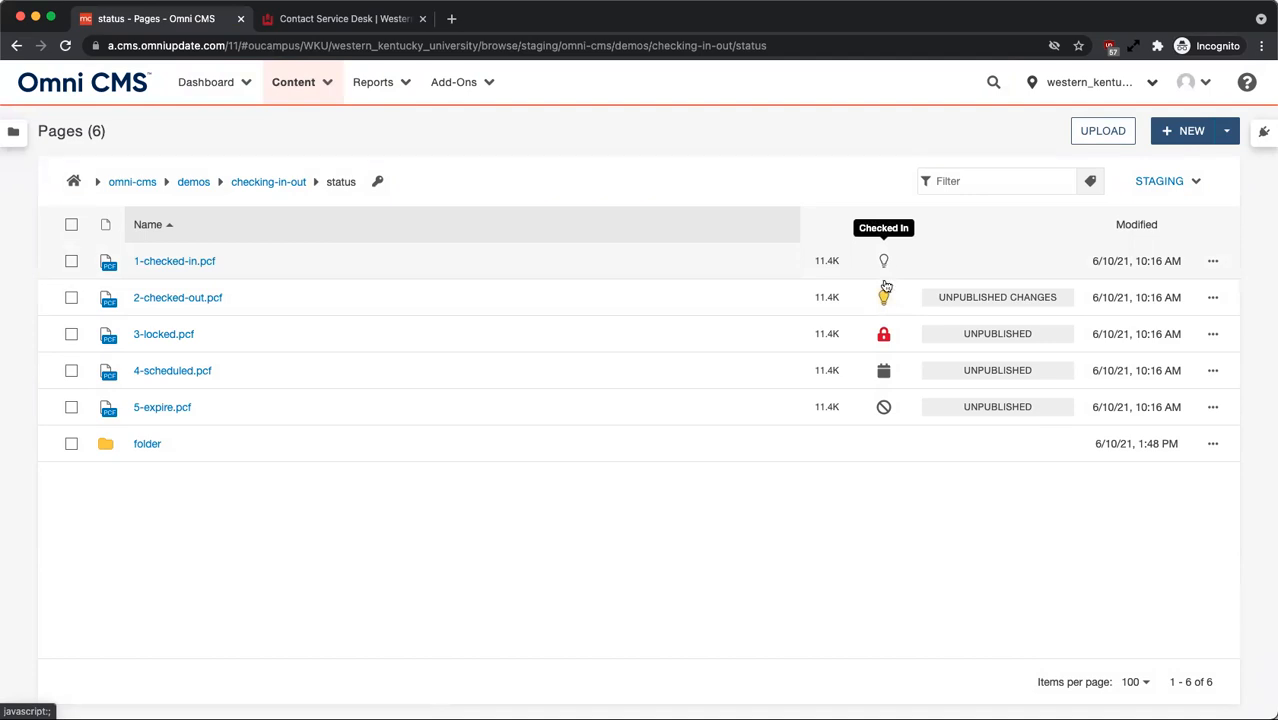
mouse_move(884, 296)
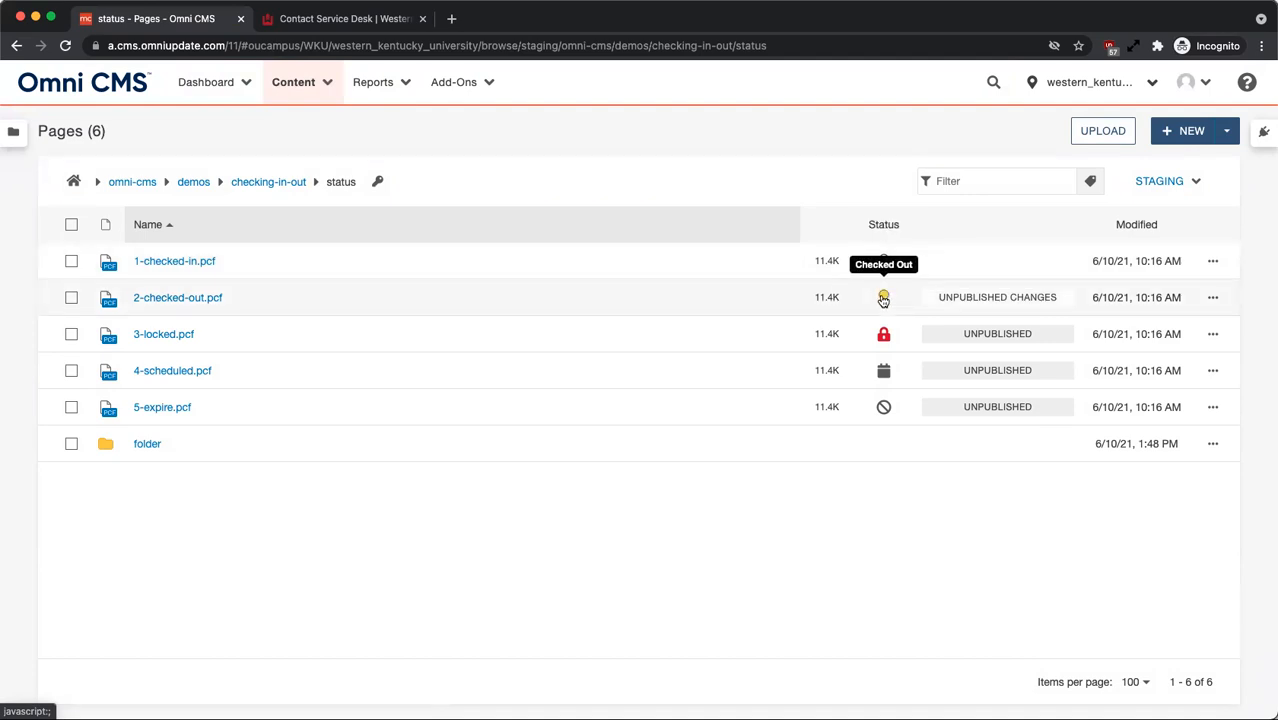
mouse_move(884, 304)
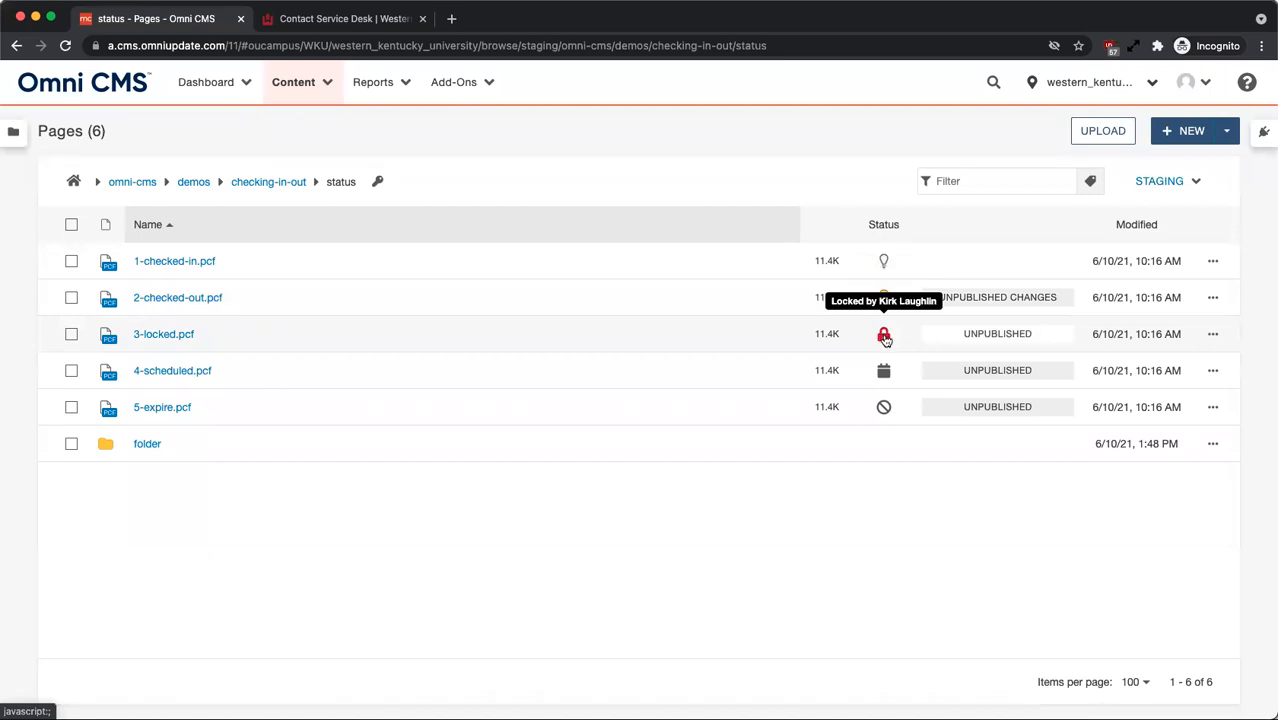
mouse_move(884, 370)
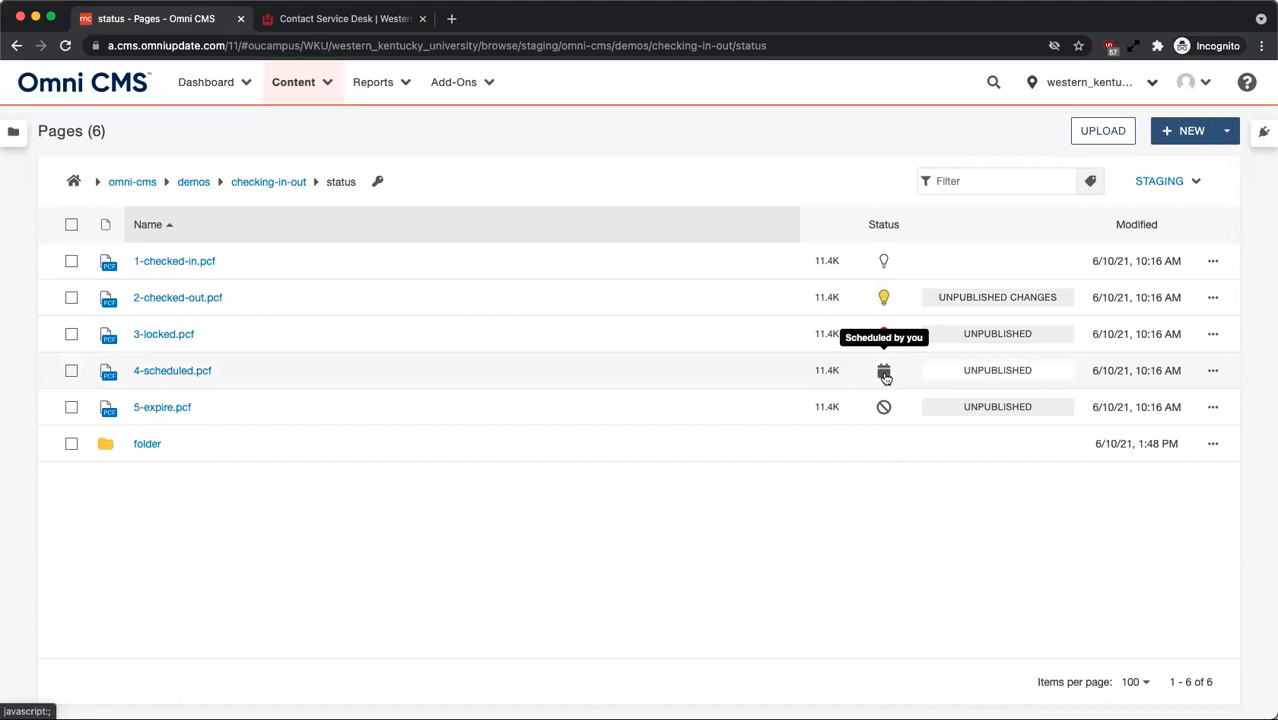
mouse_move(884, 410)
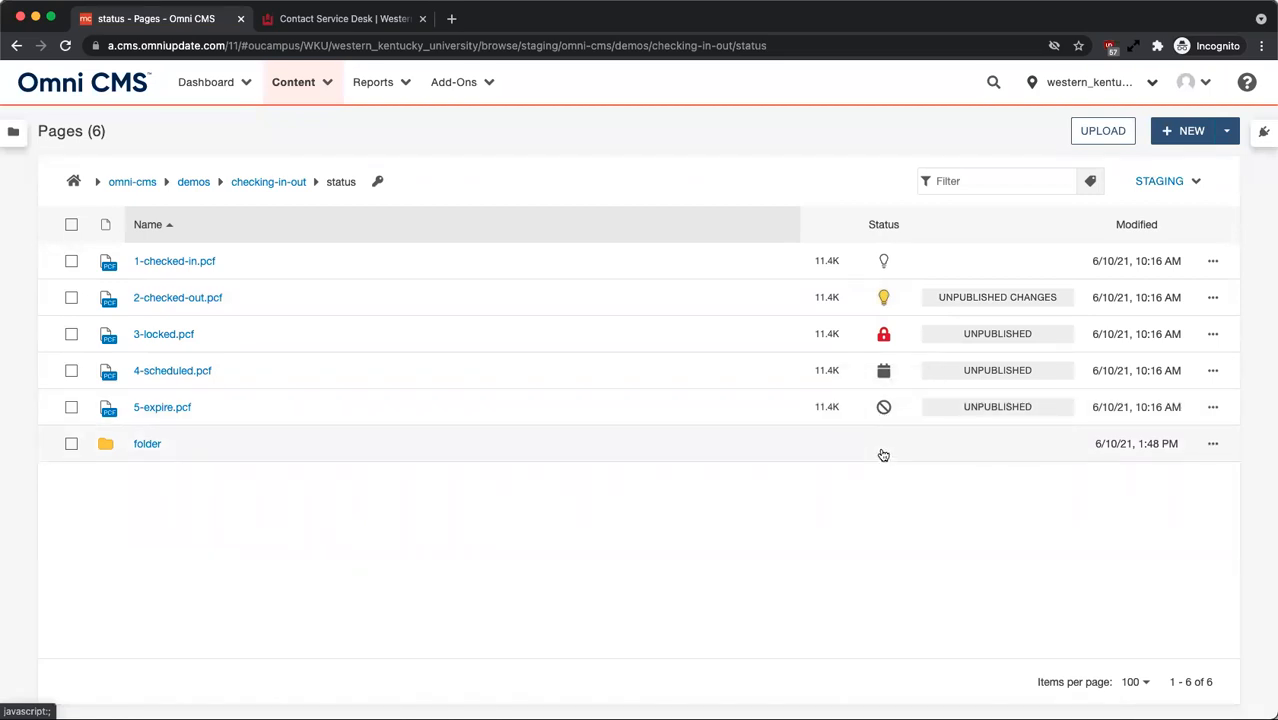
mouse_move(884, 482)
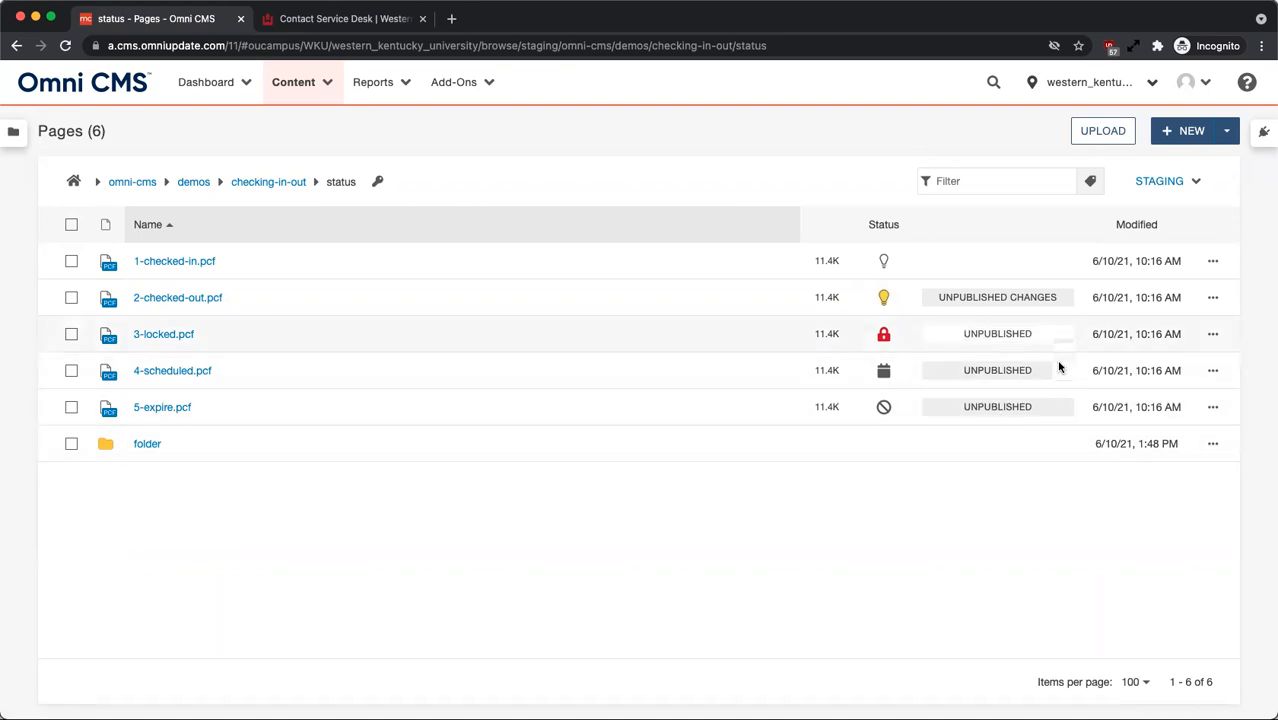
mouse_move(1064, 294)
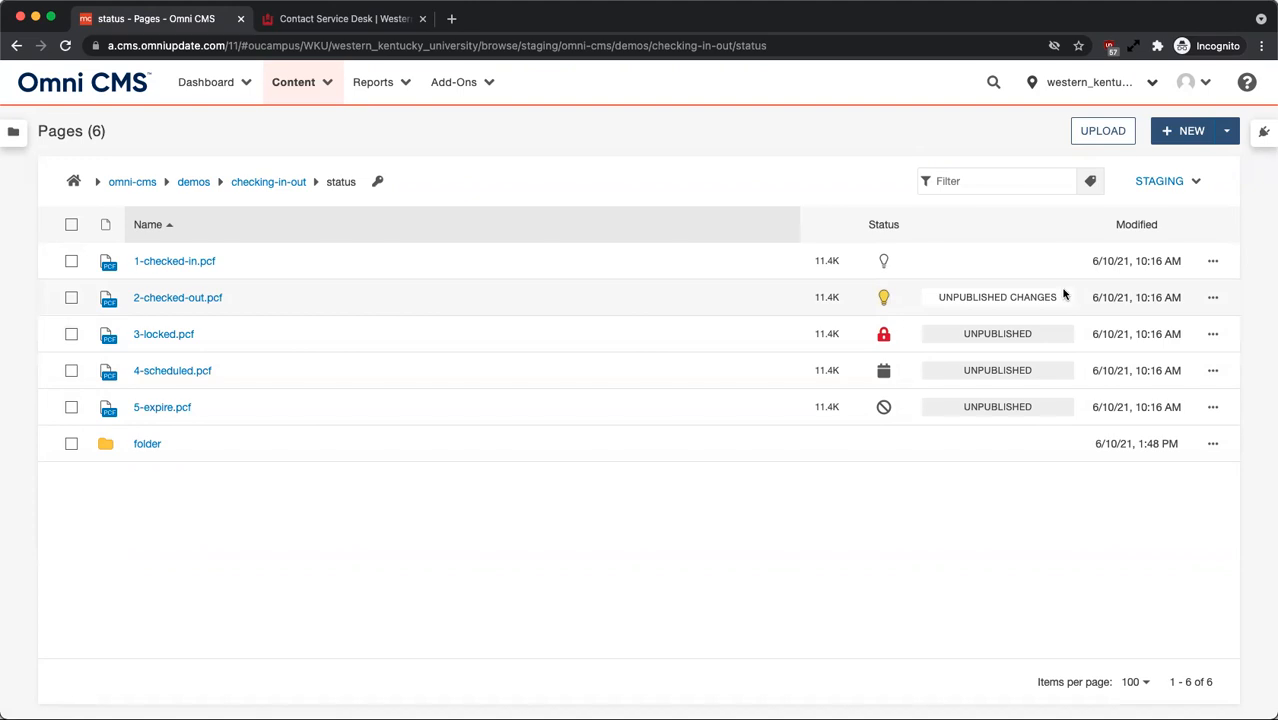
mouse_move(1056, 308)
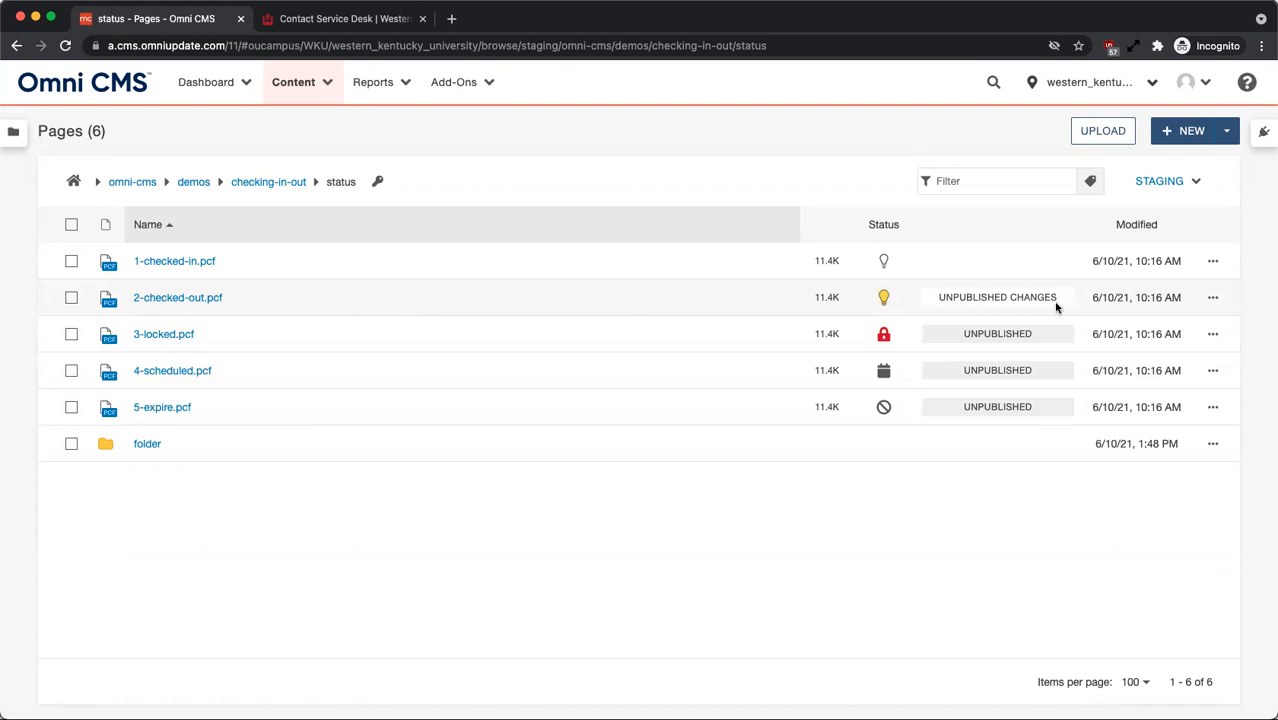
mouse_move(1062, 308)
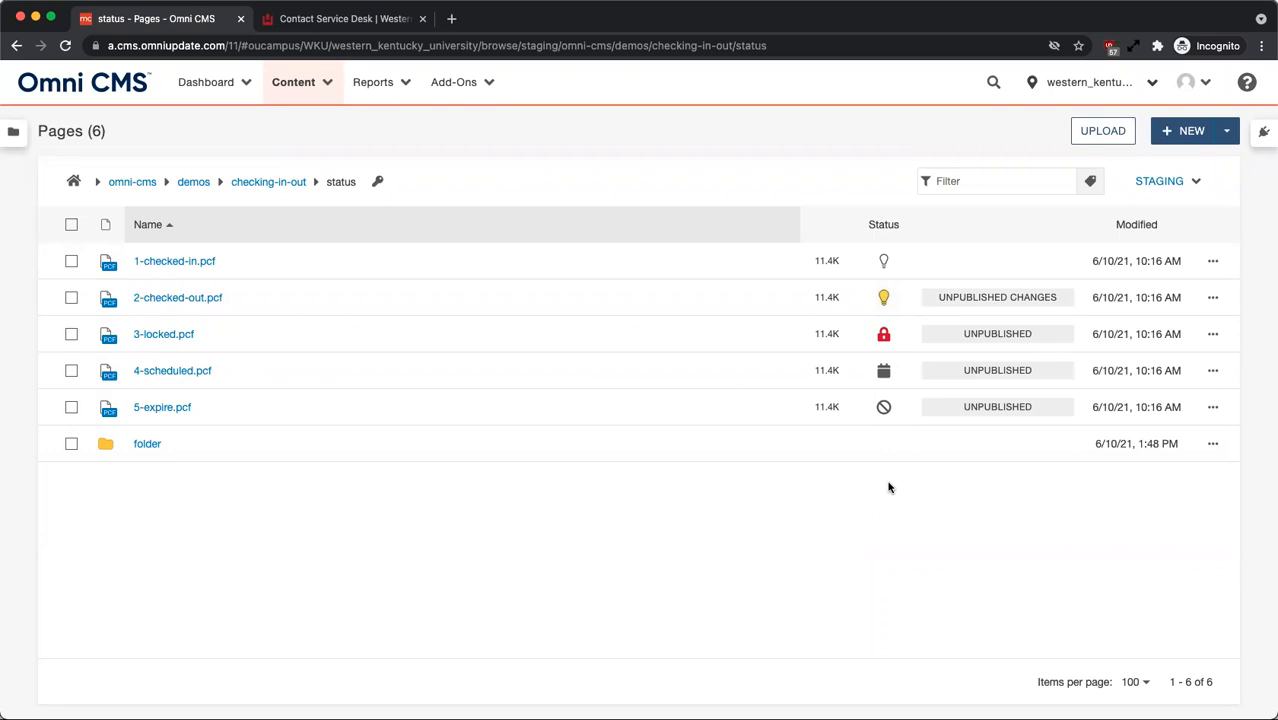
mouse_move(122, 466)
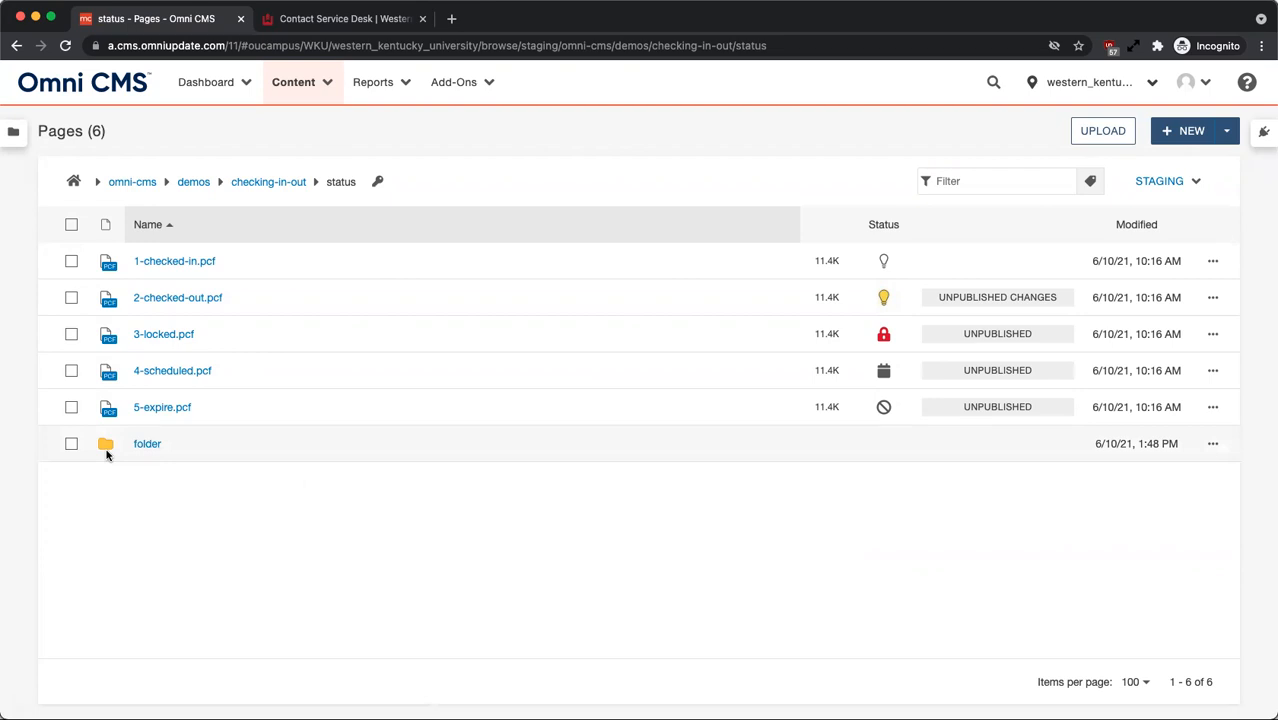
Navigate up to the top-level omni-cms folder via the breadcrumb.
left_click(132, 180)
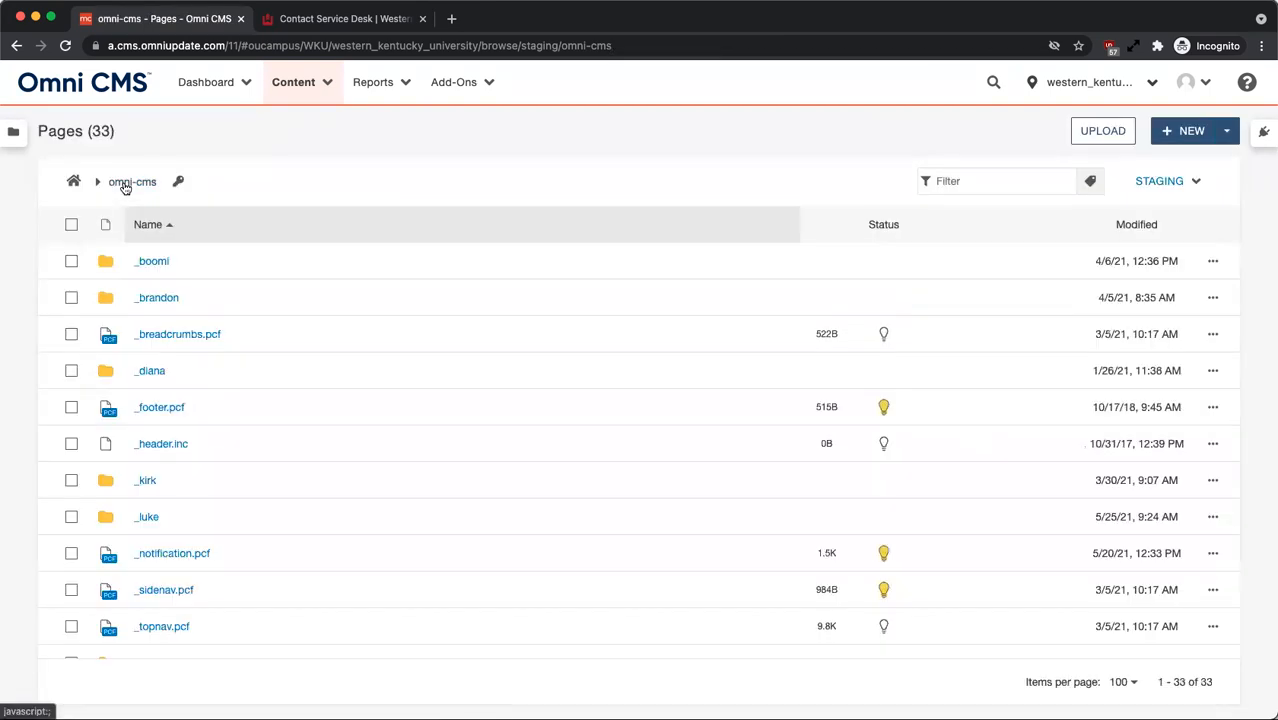
Preview the locked index.pcf, then switch to the Contact Service Desk help page.
scroll("down", 3)
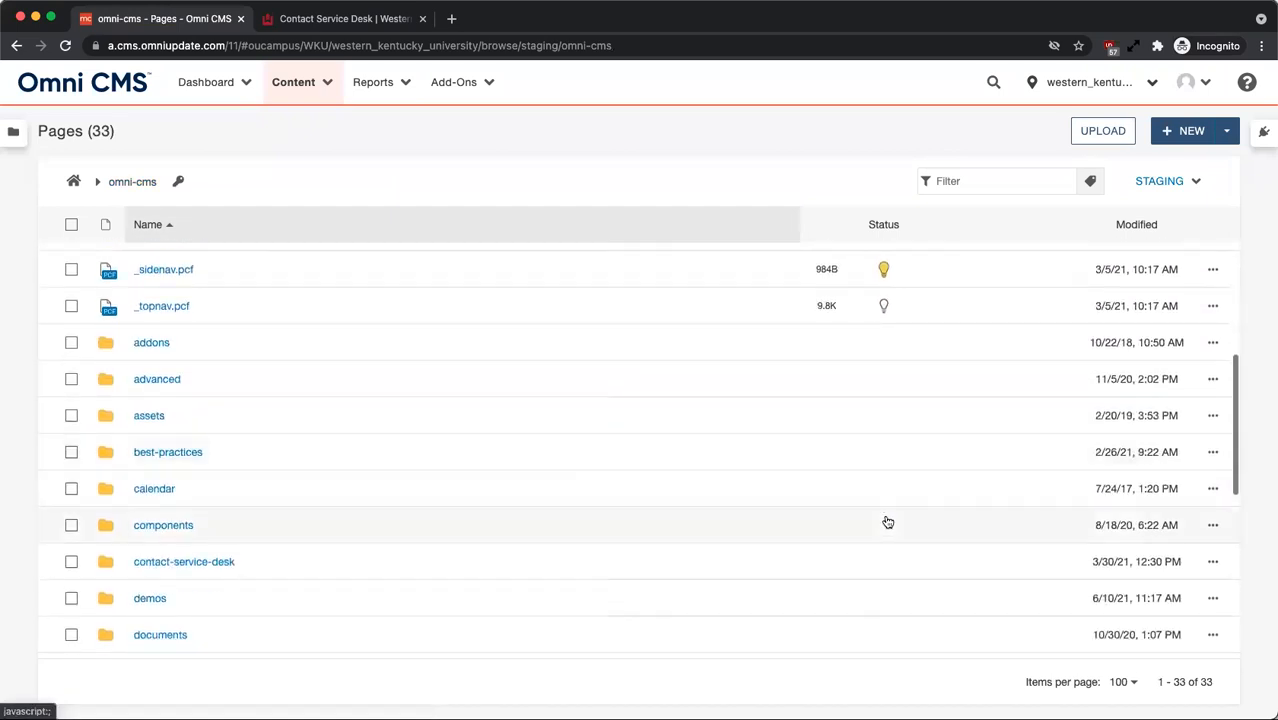
scroll("down", 3)
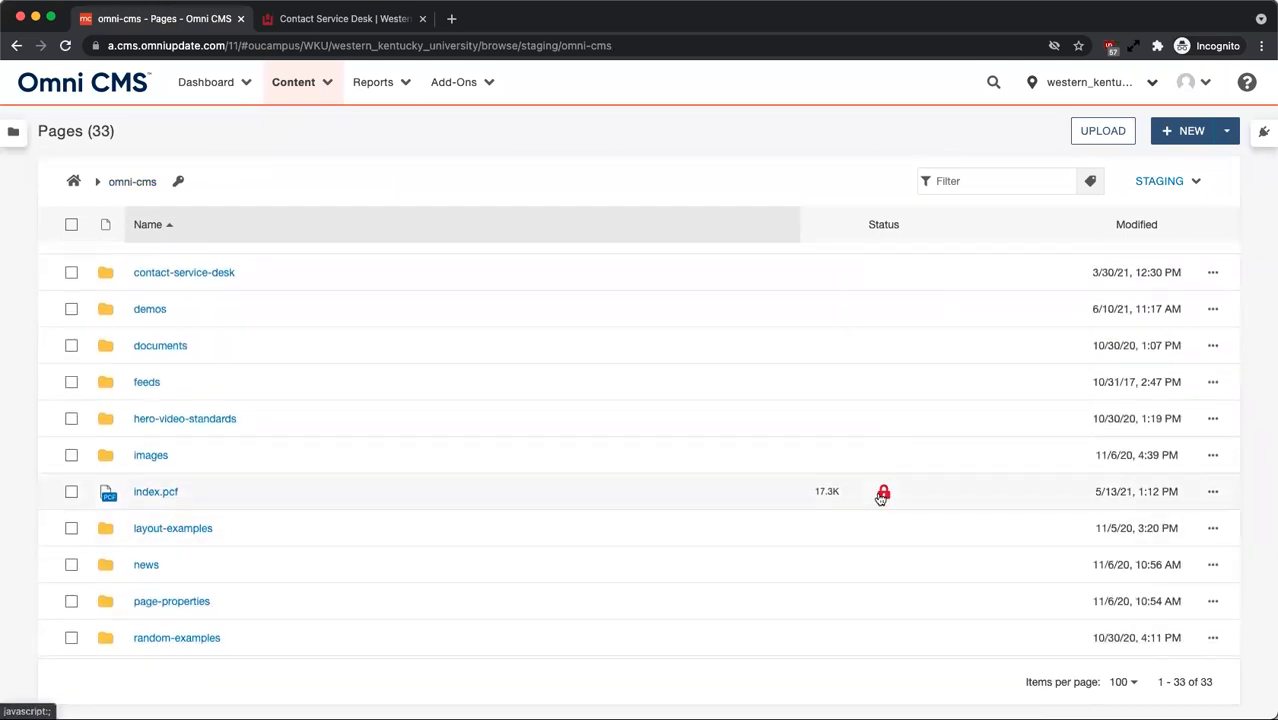
left_click(156, 492)
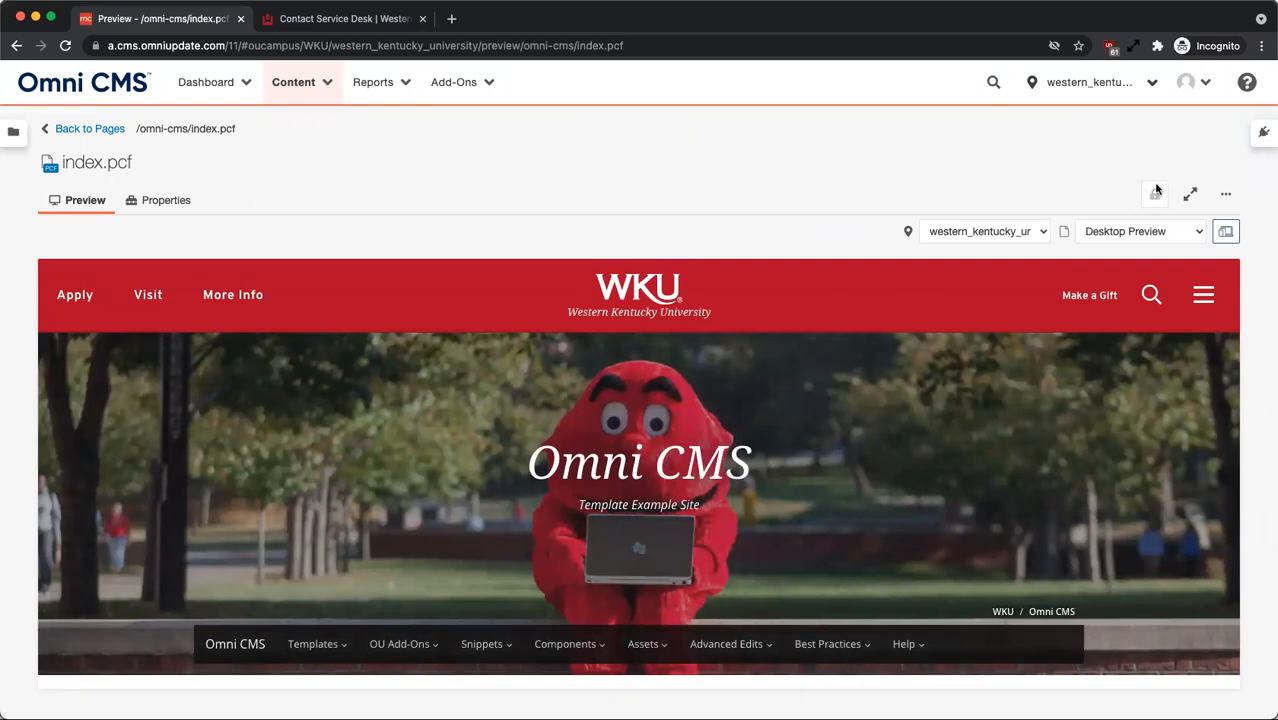
left_click(344, 18)
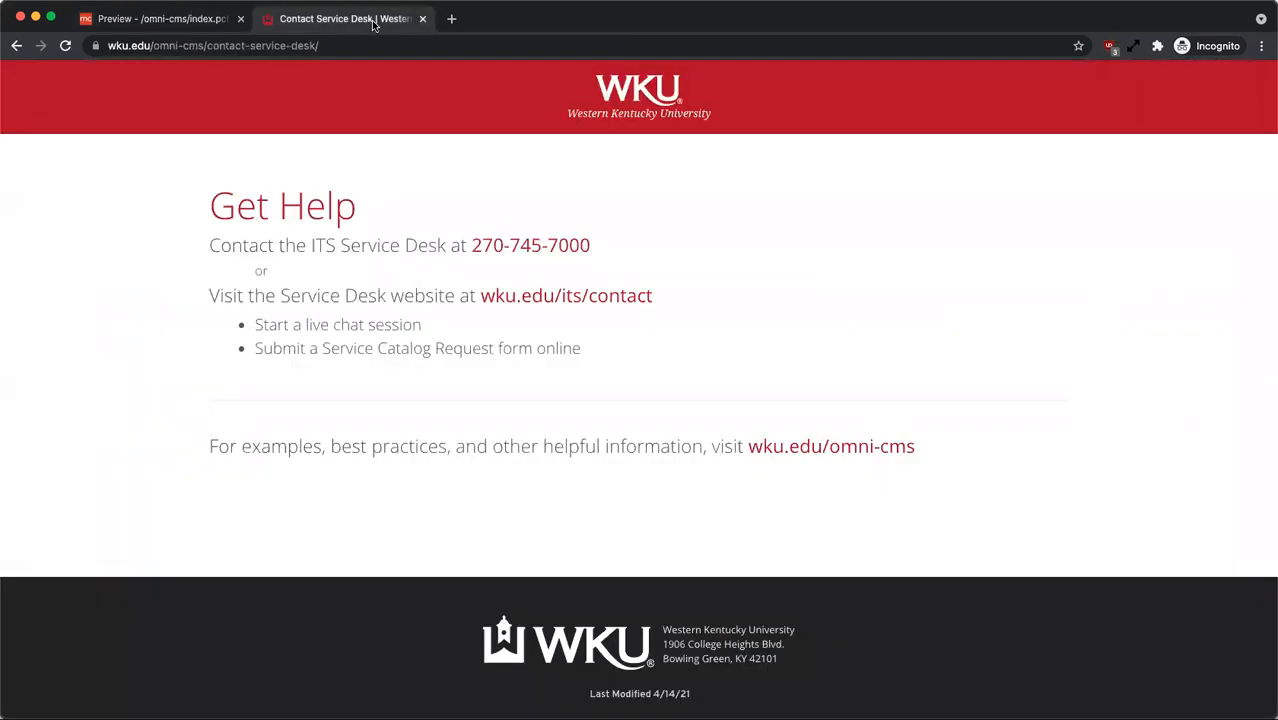
mouse_move(988, 354)
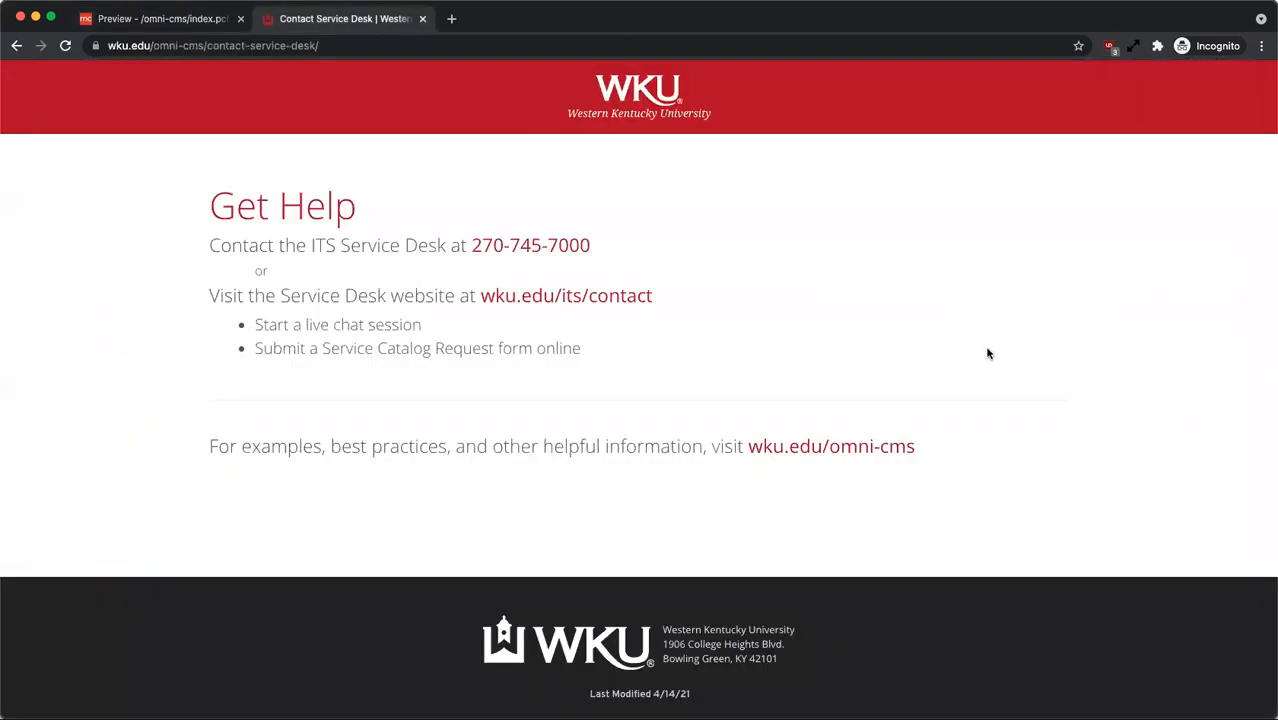